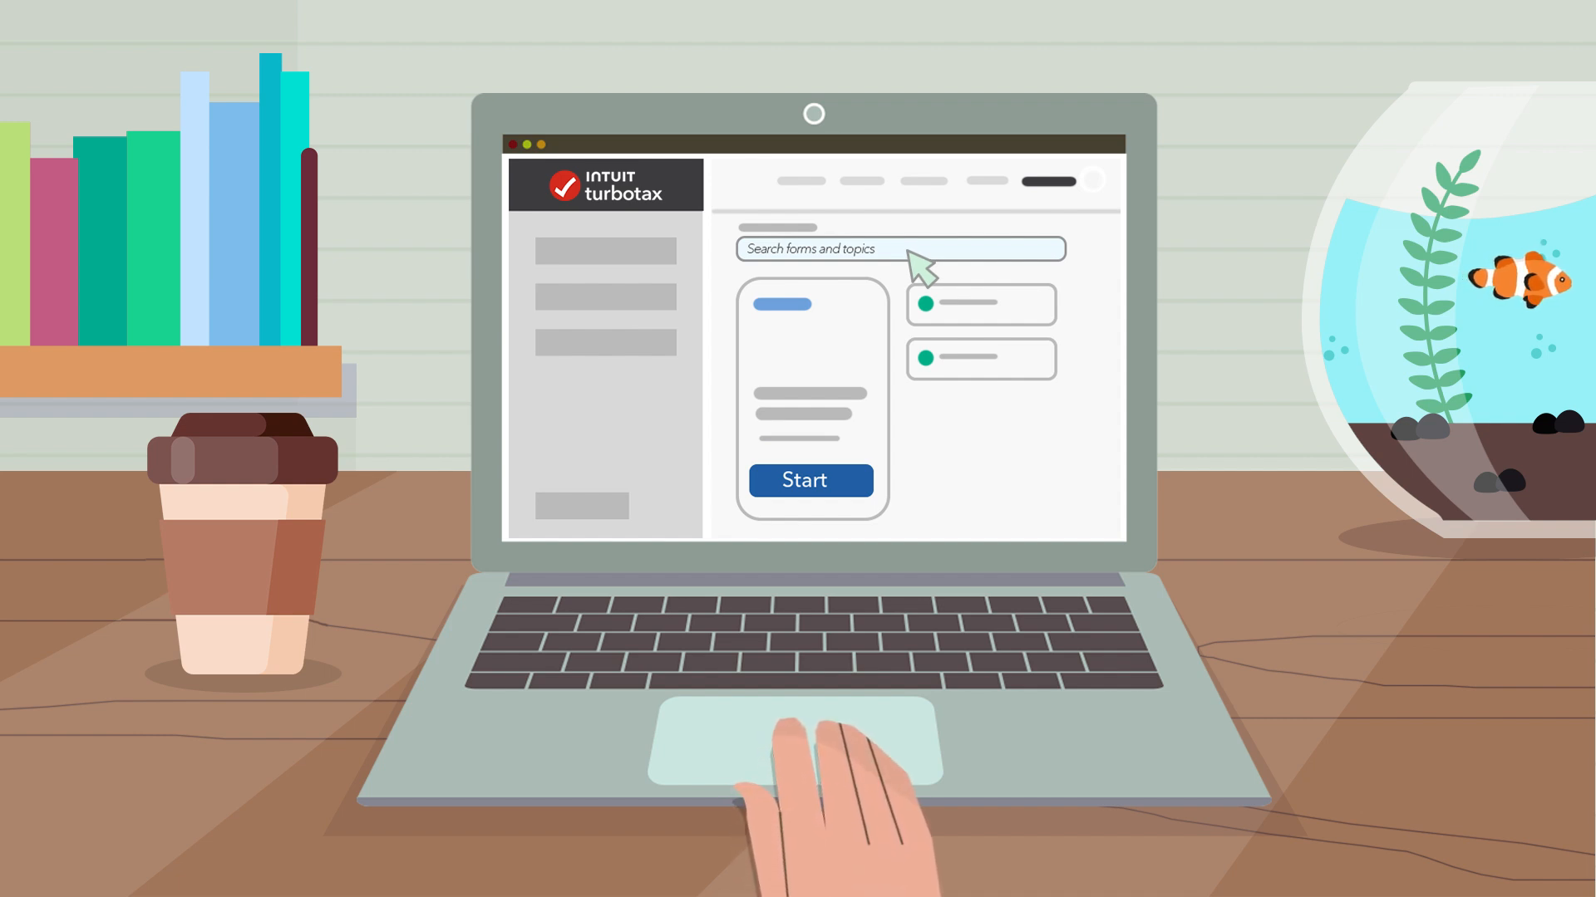
Step: Search 'Tuition', tick another situation in the 2025 student profile, and continue
type("Tuition")
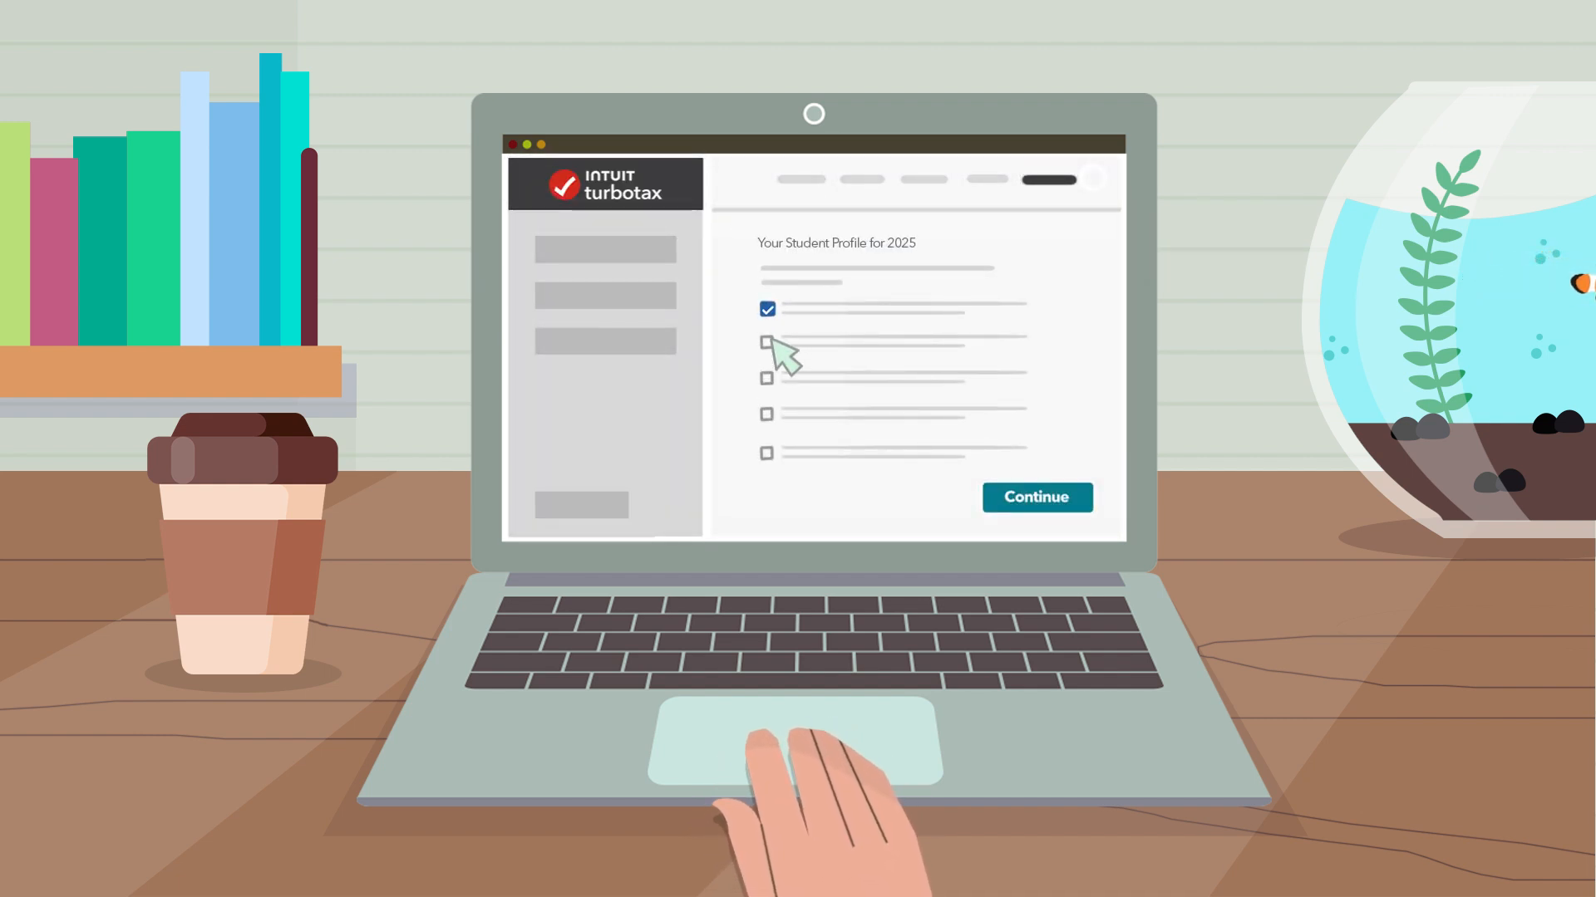
left_click(766, 379)
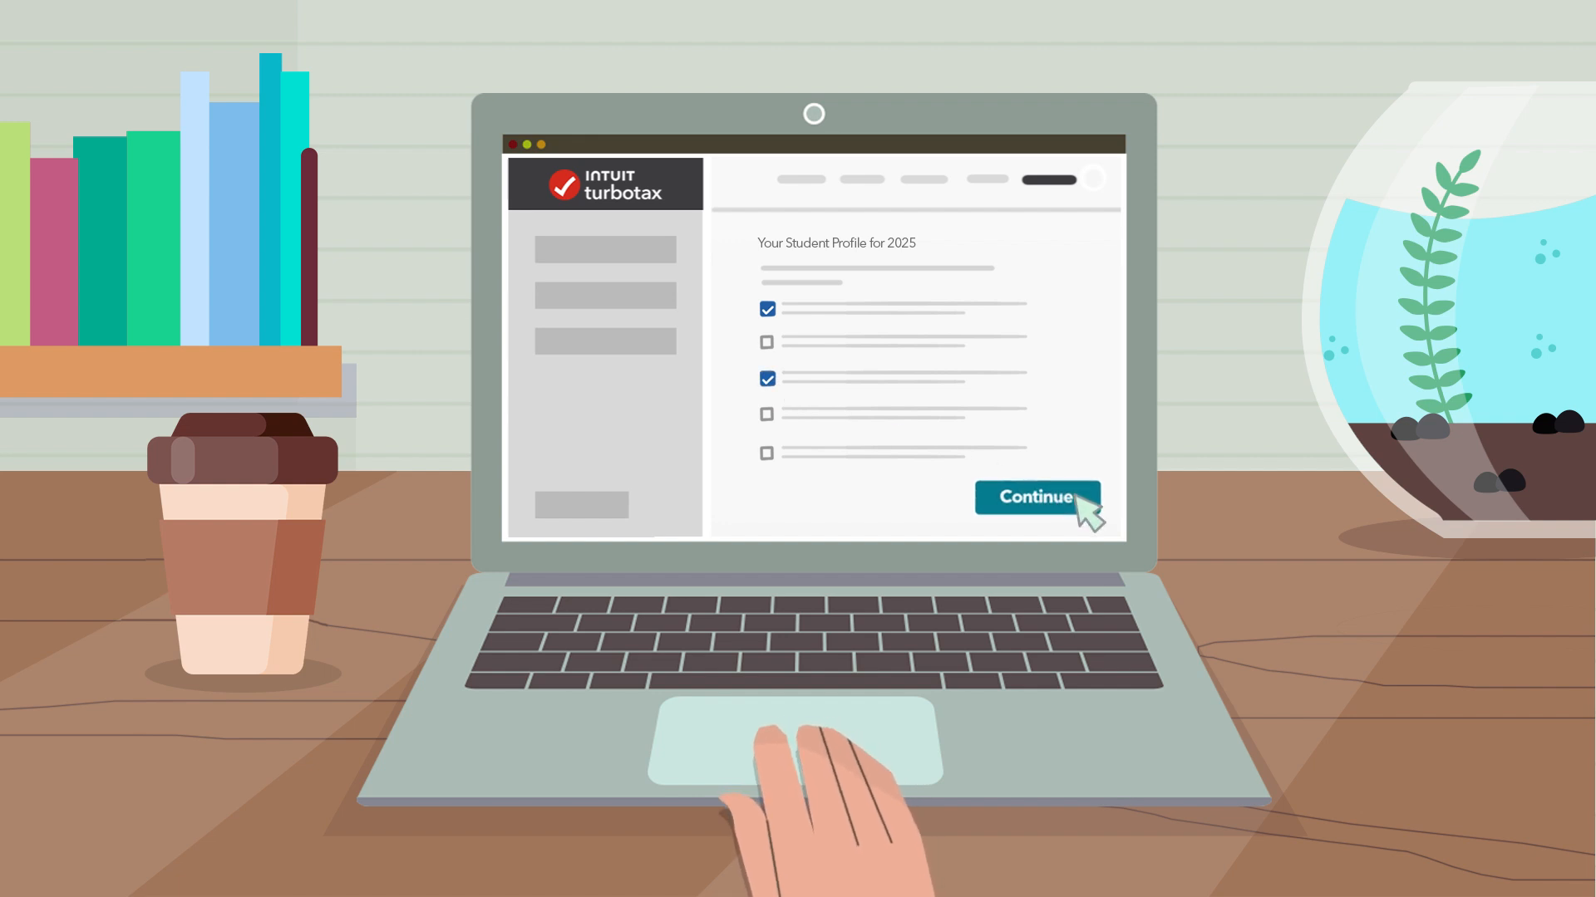
left_click(1035, 497)
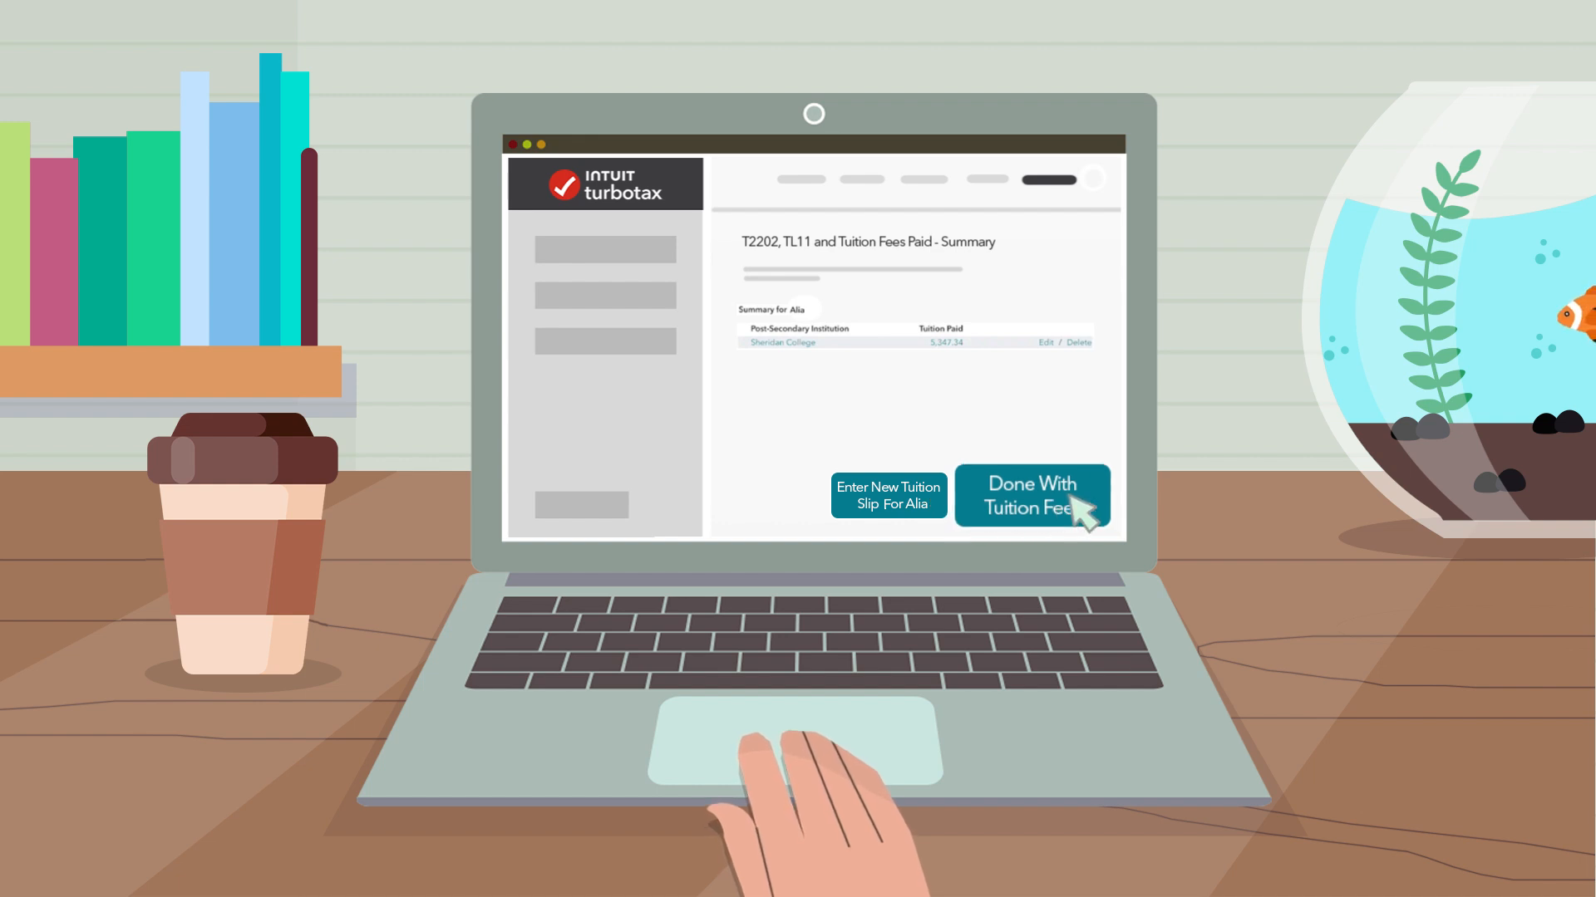
Step: Finish tuition fees from the summary listing the Sheridan College slip
left_click(1030, 497)
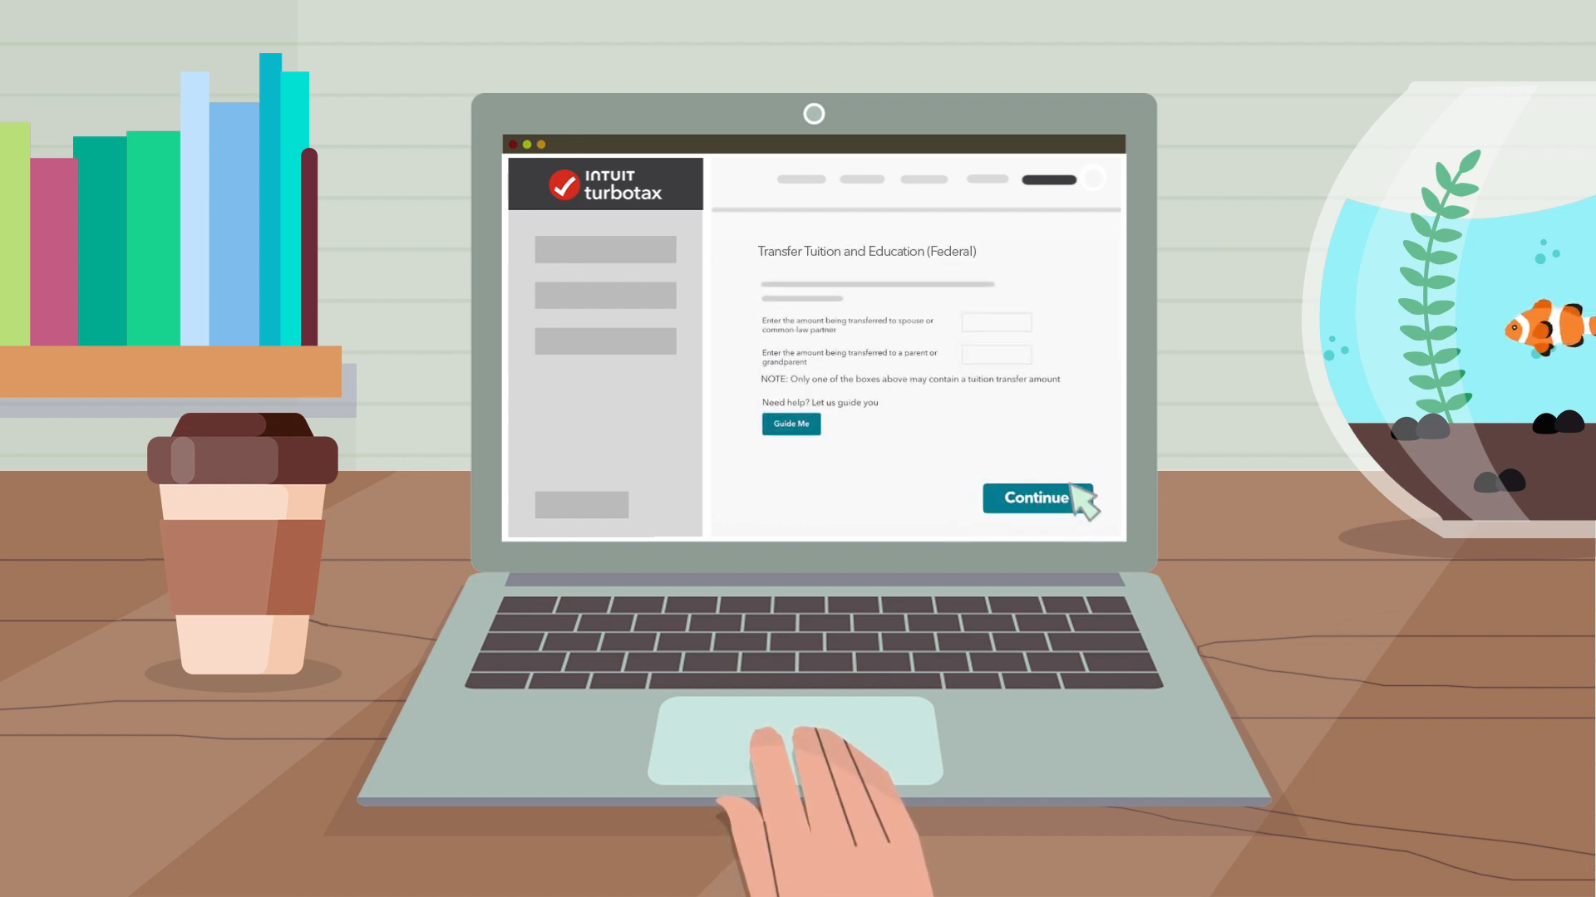
Step: Enter $5,000.00 as the federal tuition transfer amount
type("$5,000.00")
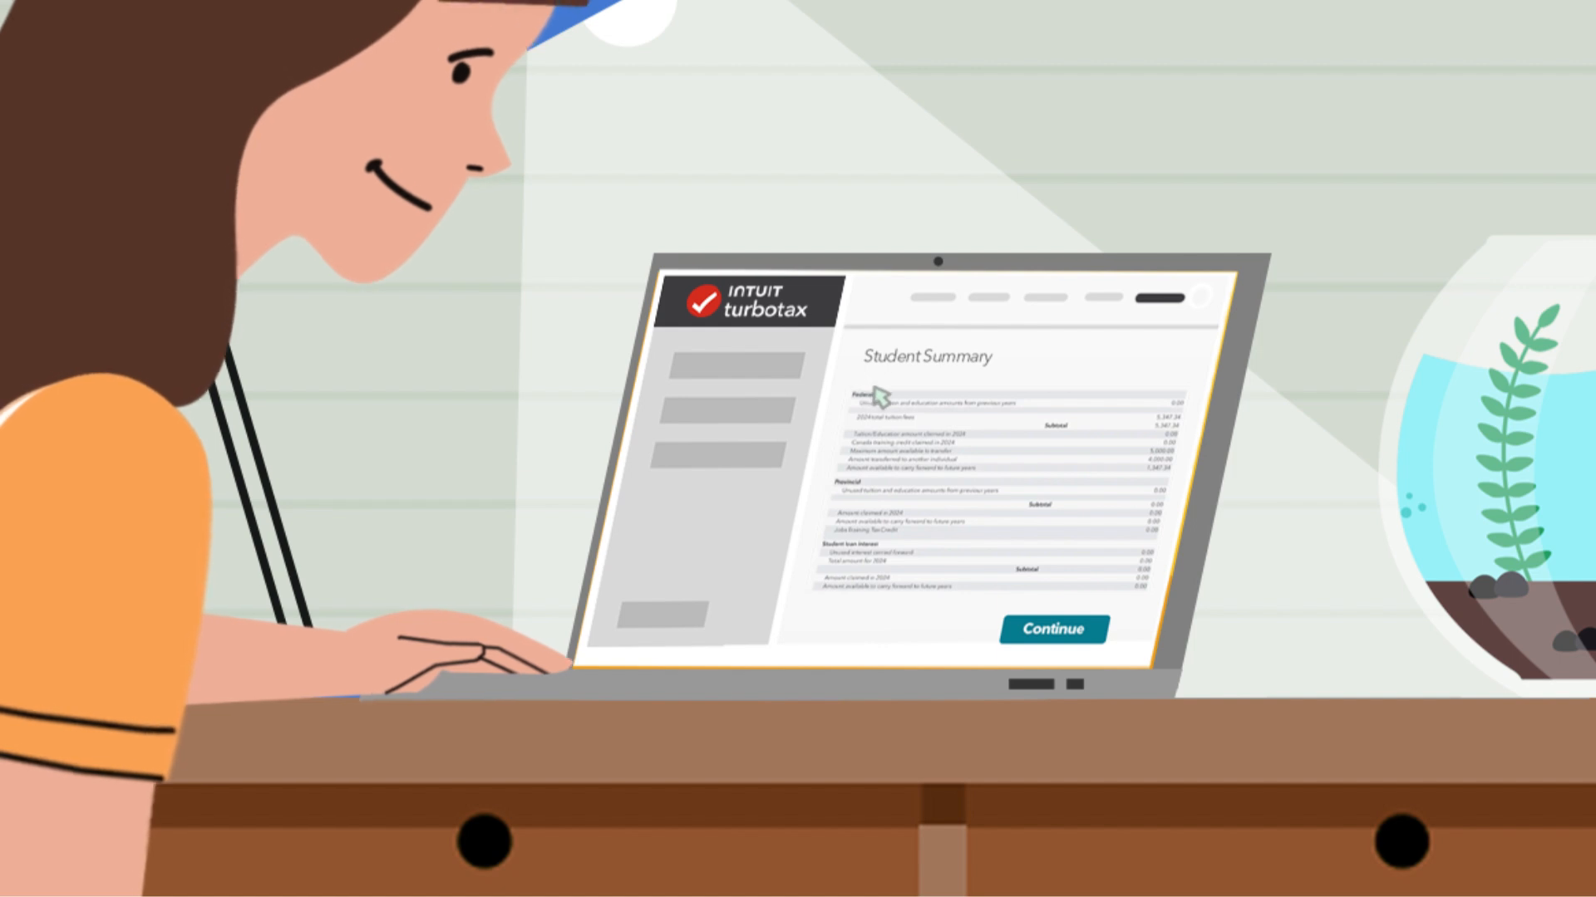
mouse_move(972, 461)
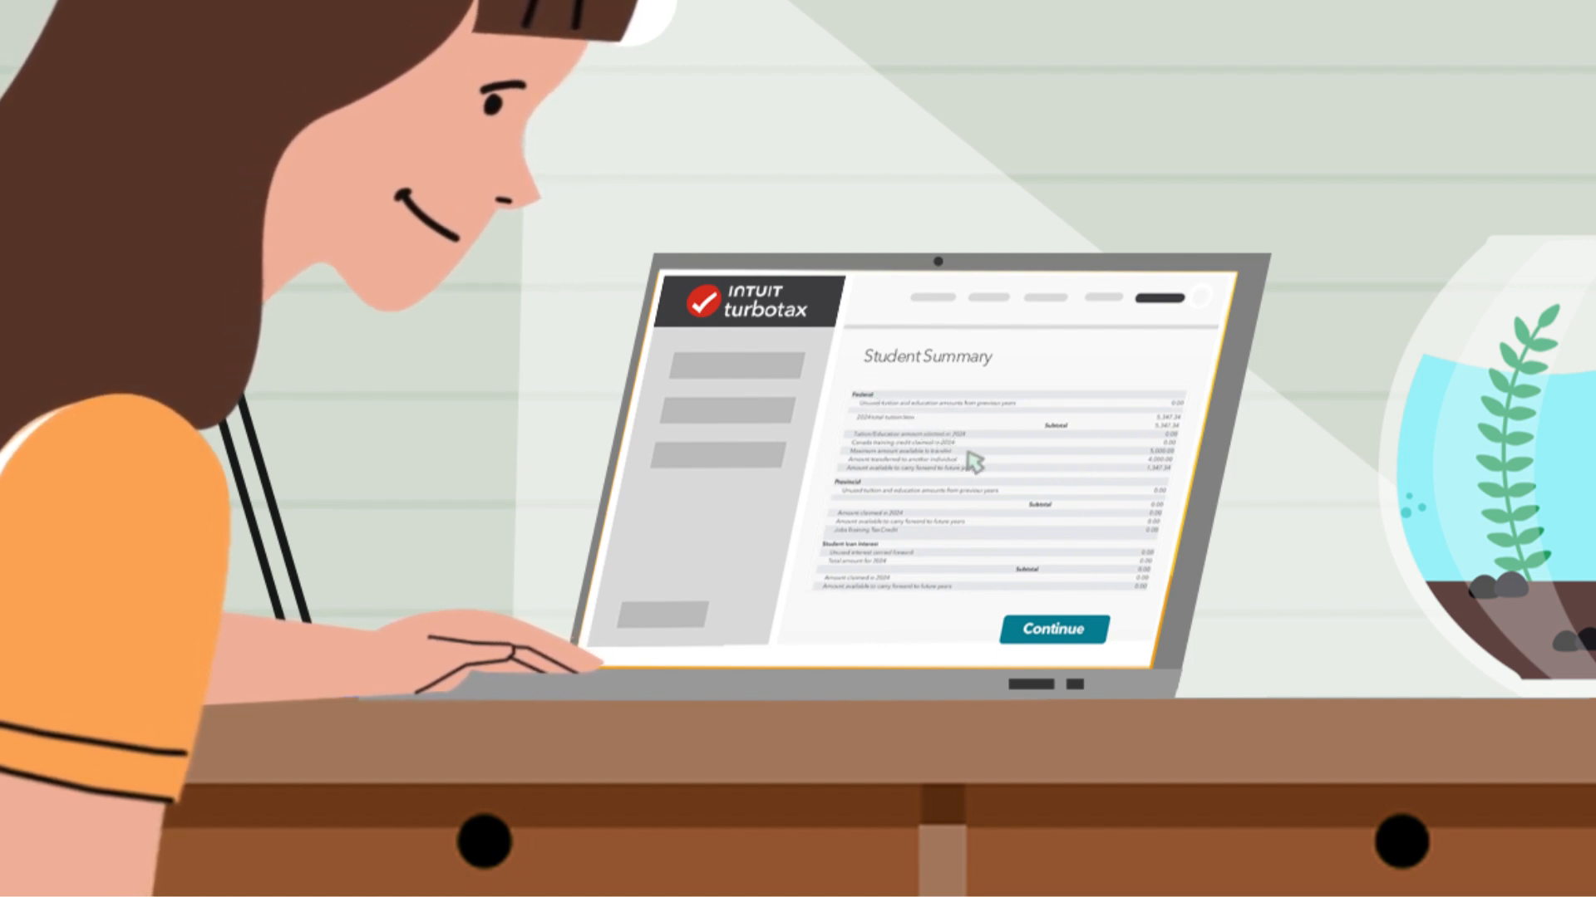
mouse_move(829, 550)
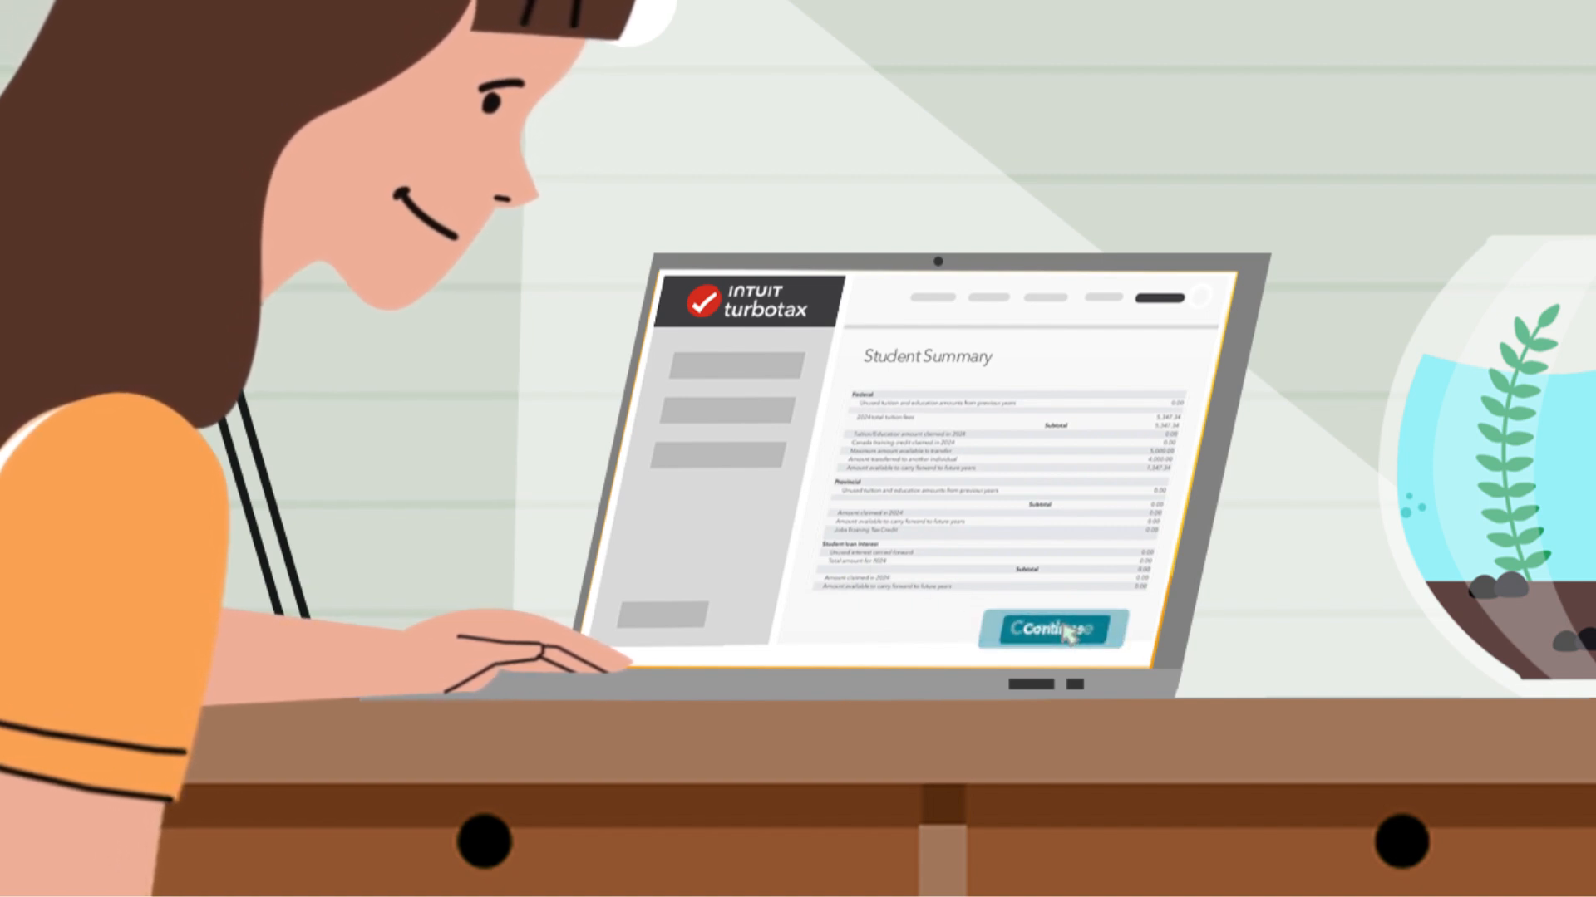
Step: Continue past the Student Summary of federal, provincial and loan interest amounts
left_click(1052, 628)
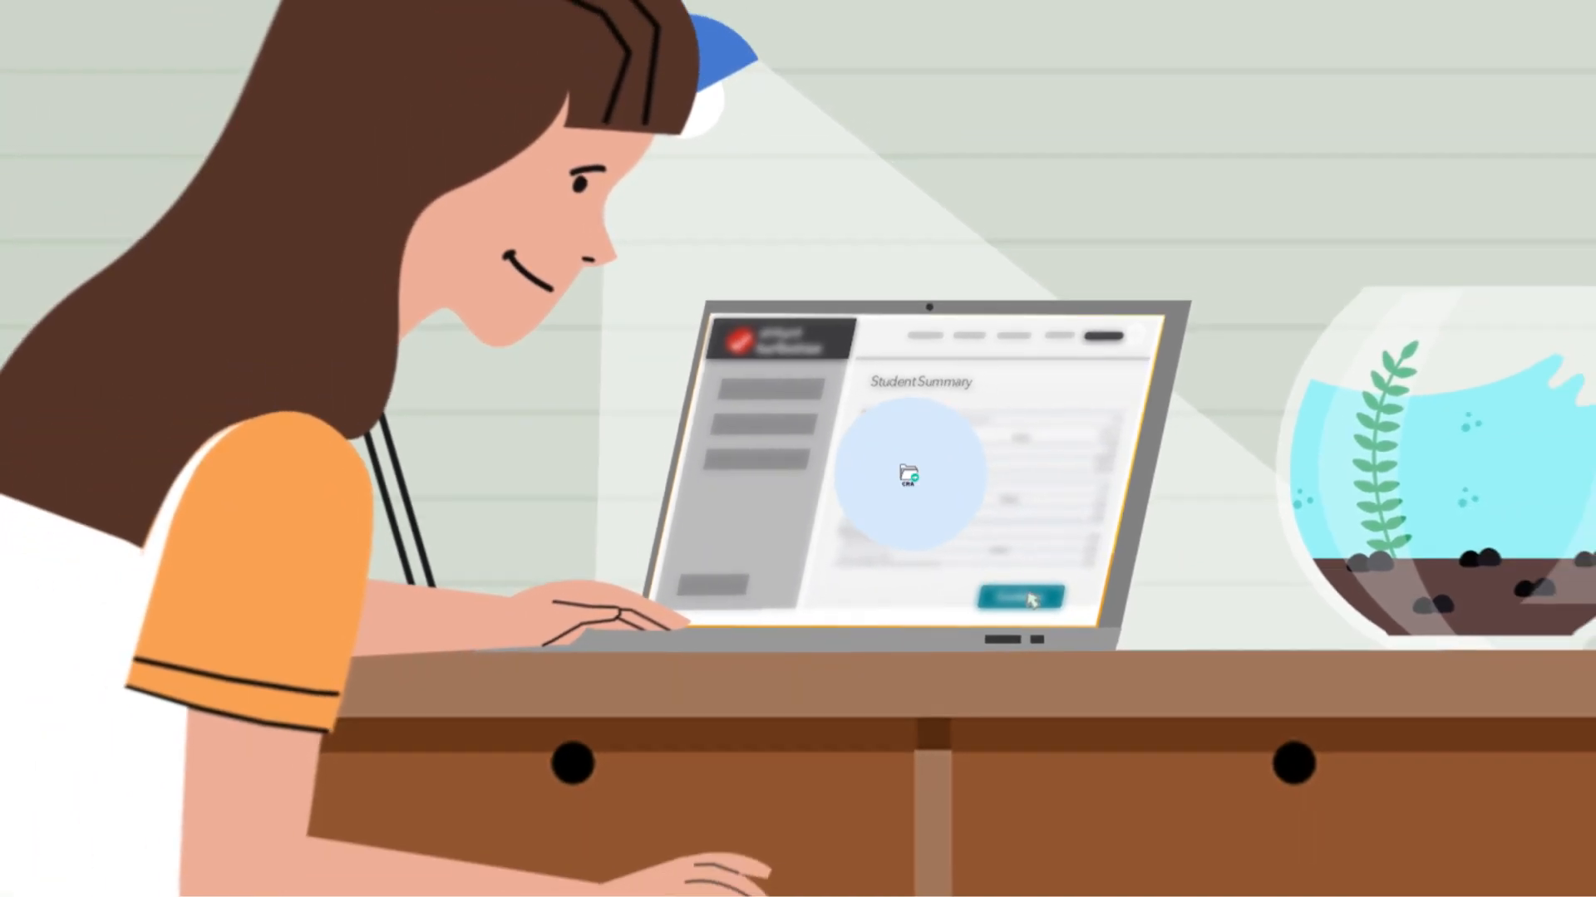